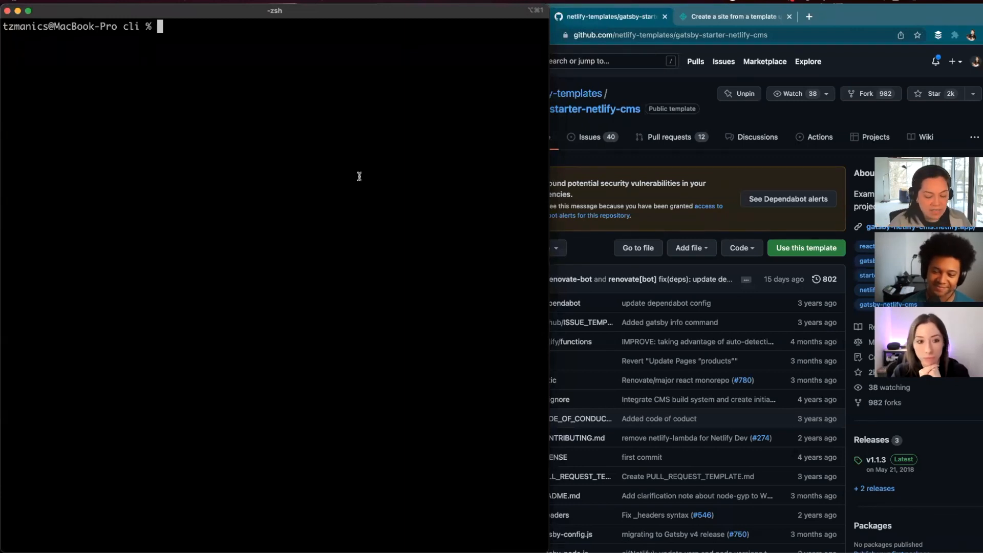
- Install netlify-cli globally with npm, then clear the terminal screen
text(npm)
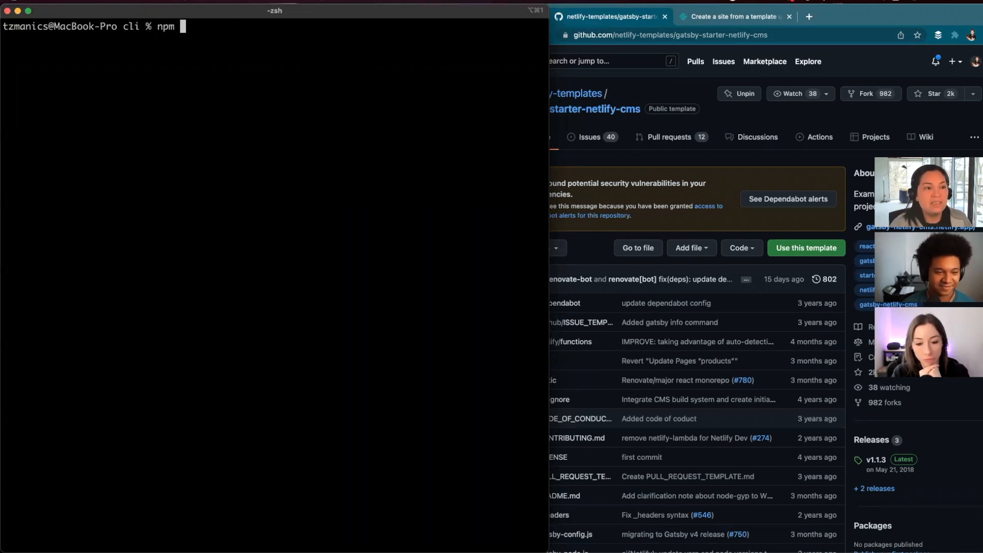
text(i netlify-)
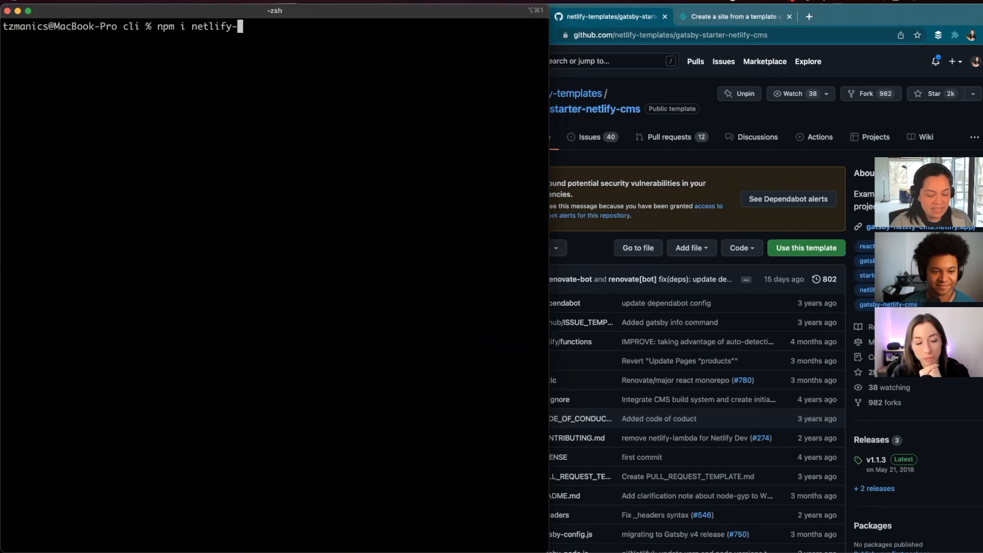
text(cli -g)
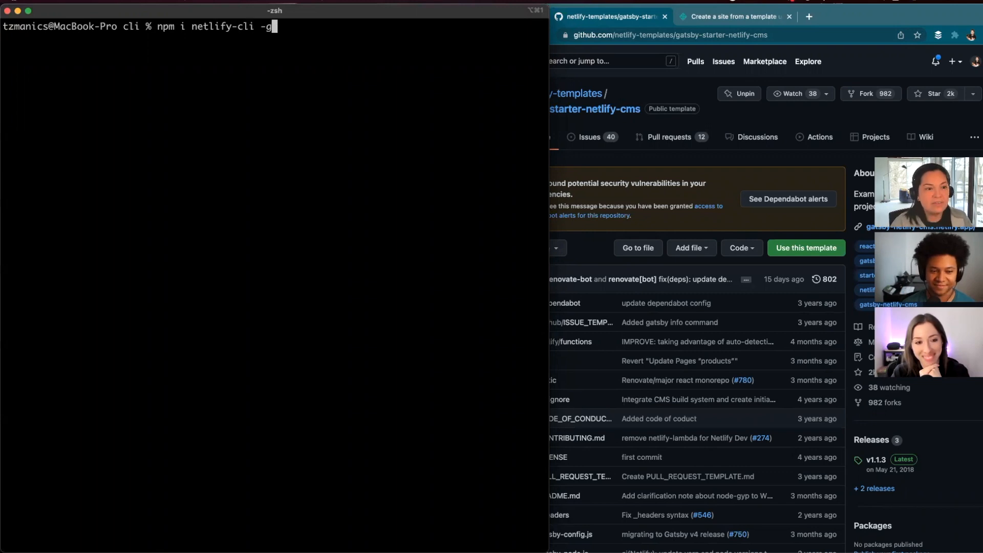
key(Return)
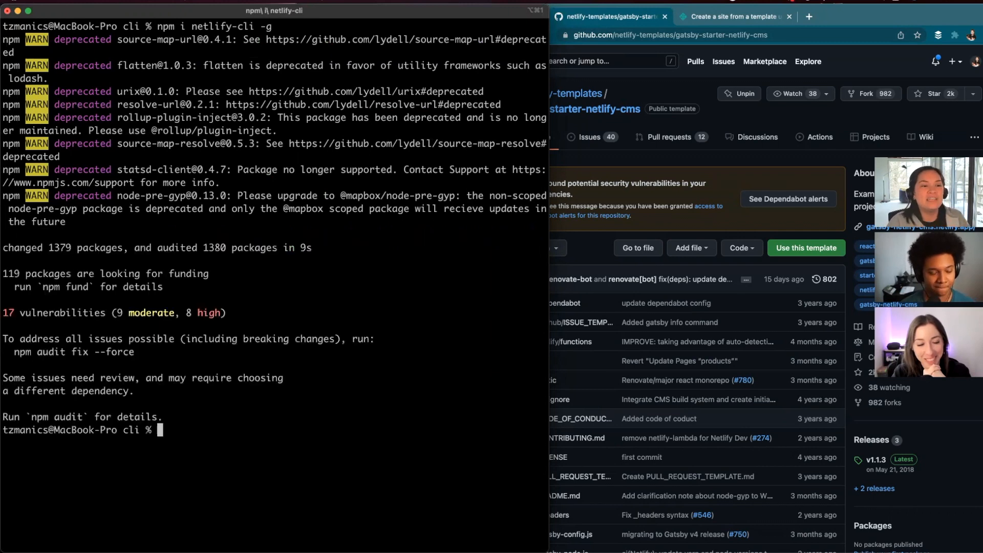
text(clear)
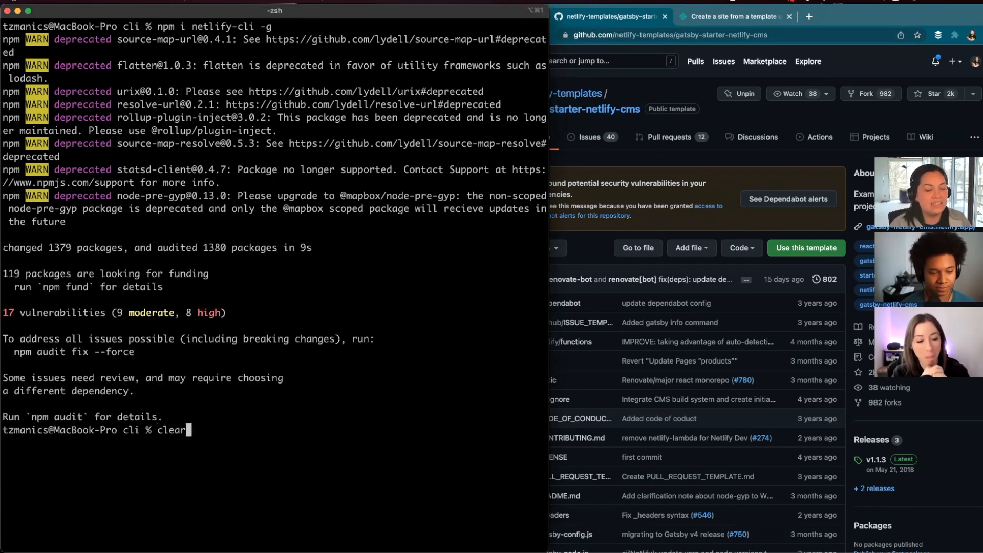
key(Return)
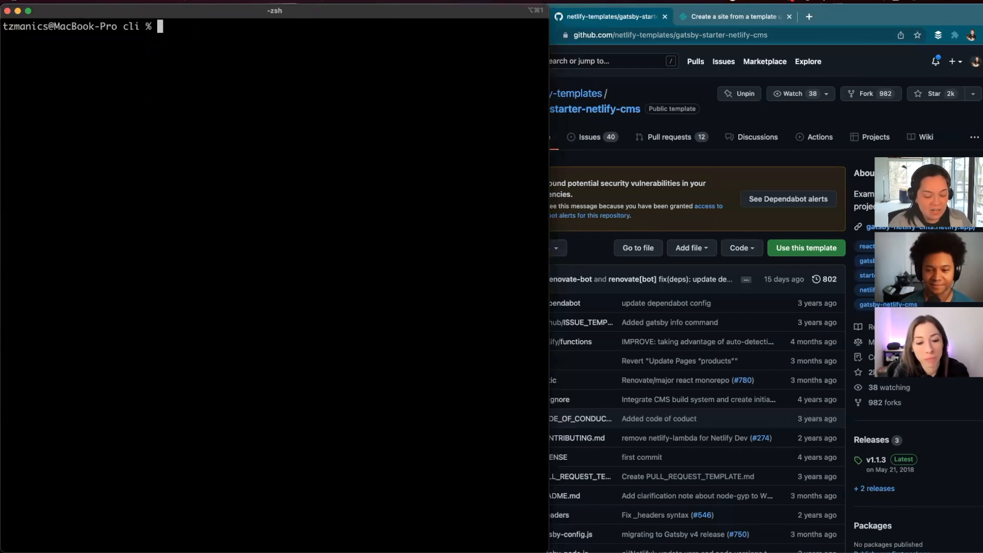
- Run ntl sites:create-template and name the next-netlify-starter site this-awesome-wow
text(n)
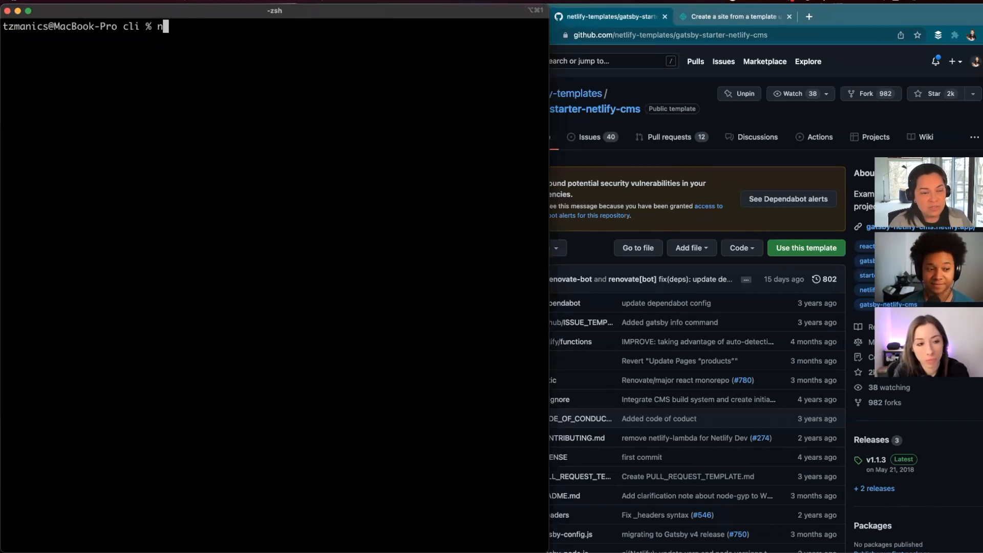
text(tl)
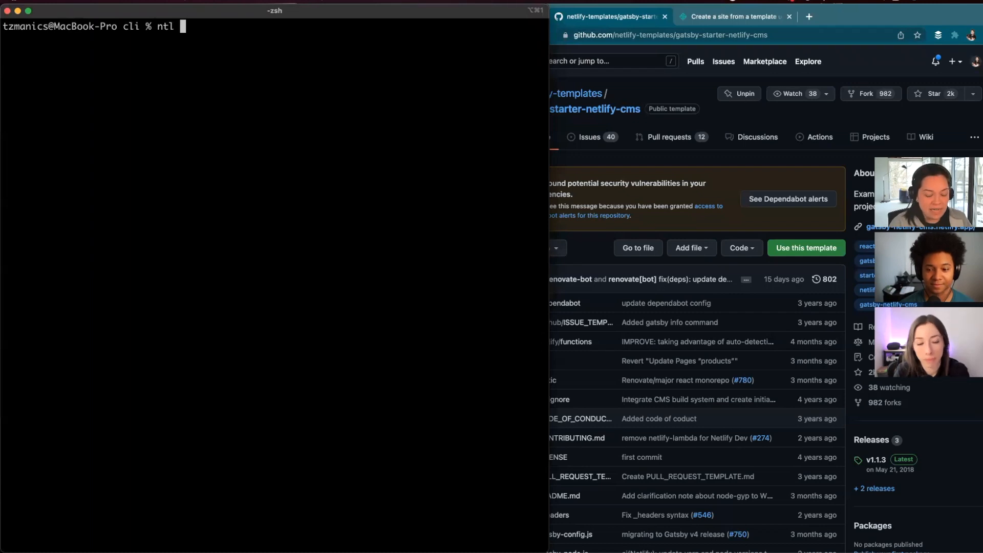
text(sites)
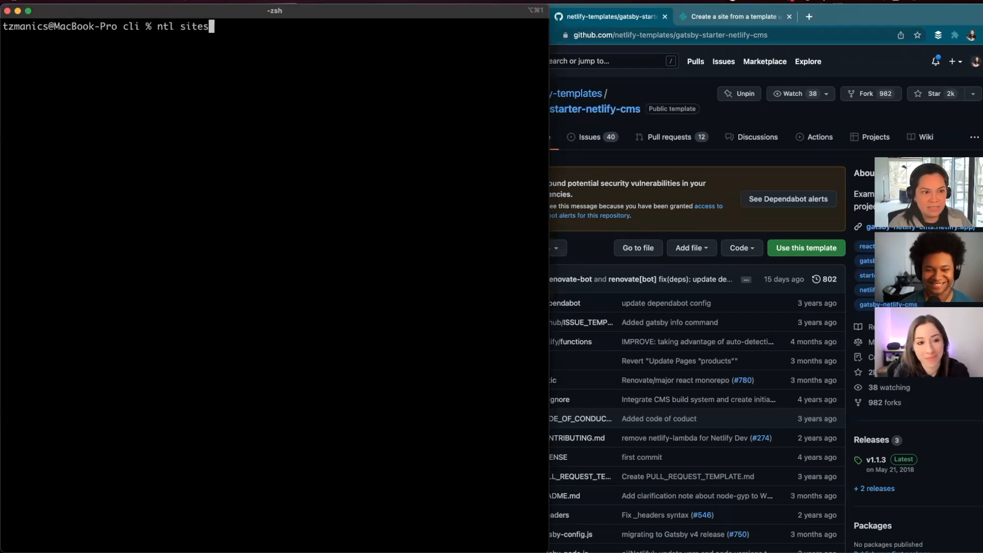
text(:create)
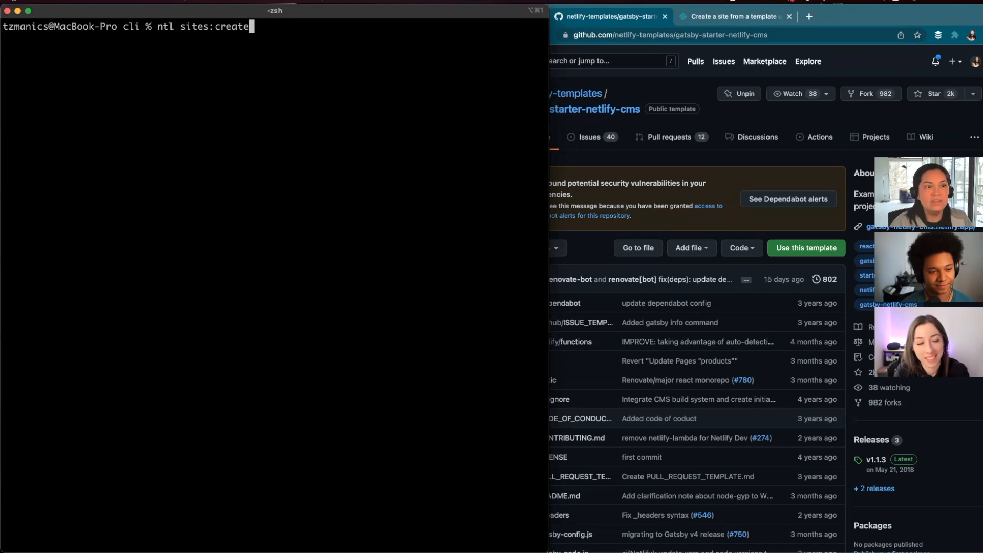
text(-template)
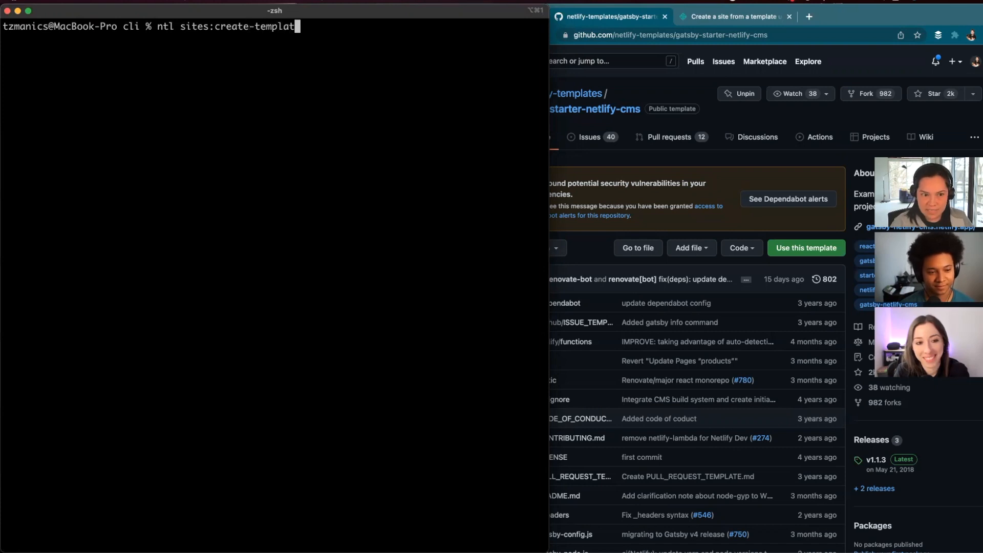
key(Return)
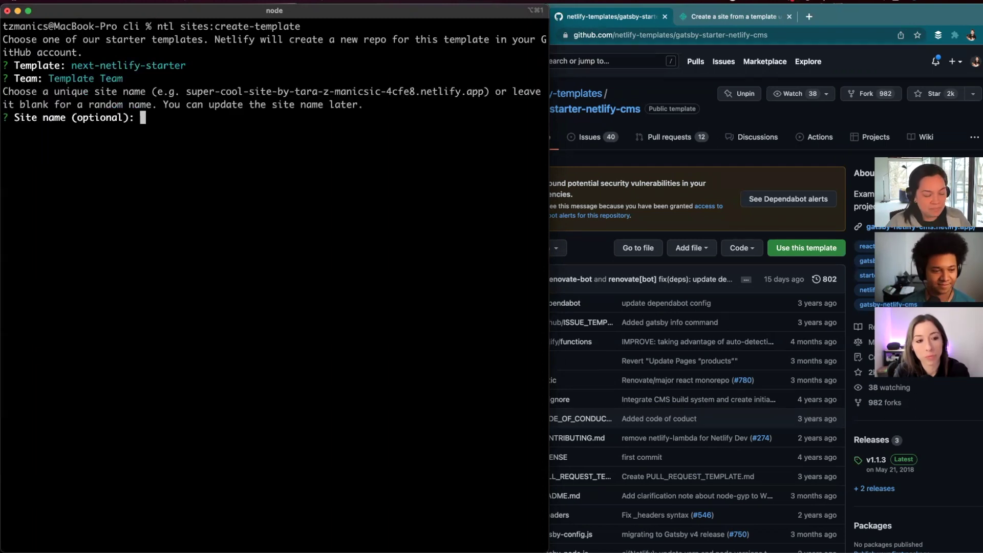
text(t)
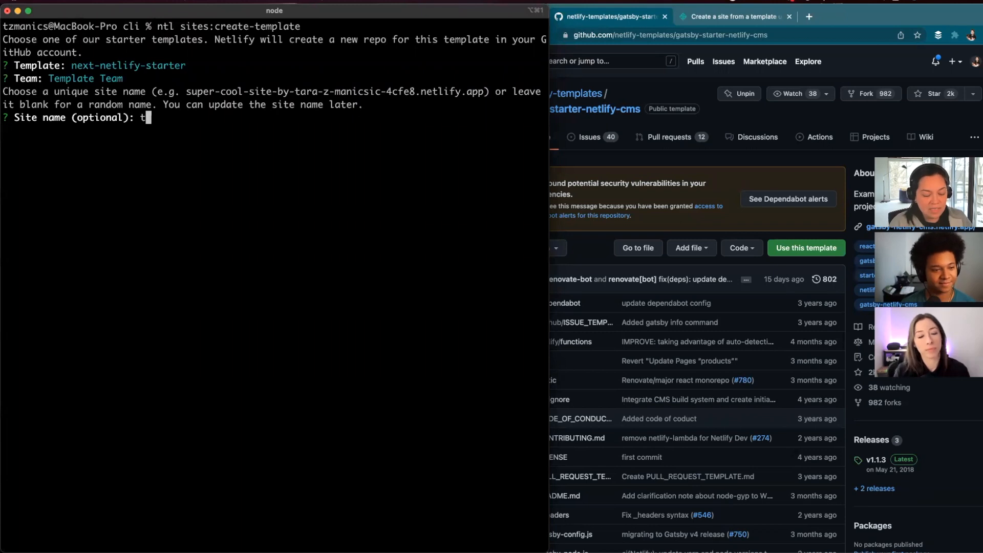
text(this-awesome-wow)
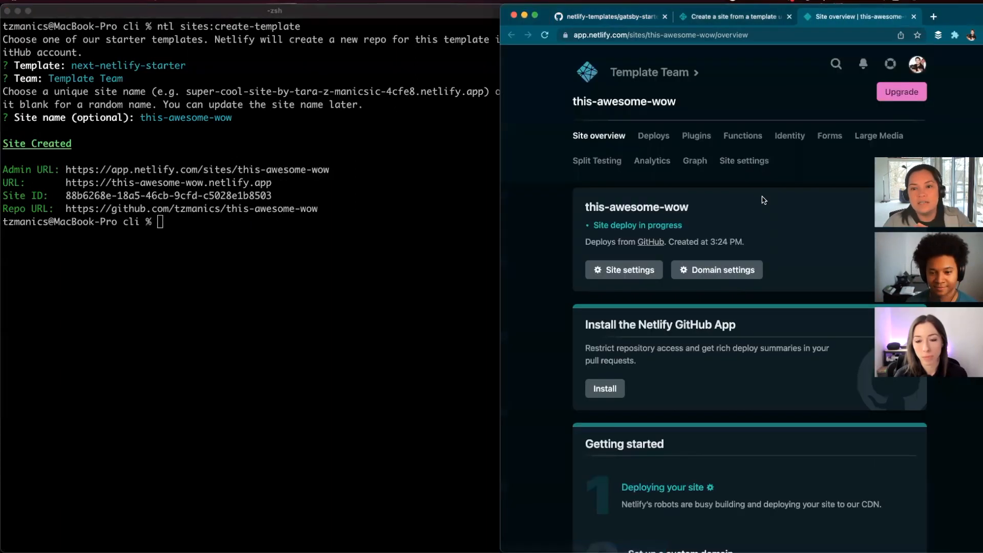
- Open the building Production: main@HEAD entry in this-awesome-wow's deploy list
scroll(down, 3)
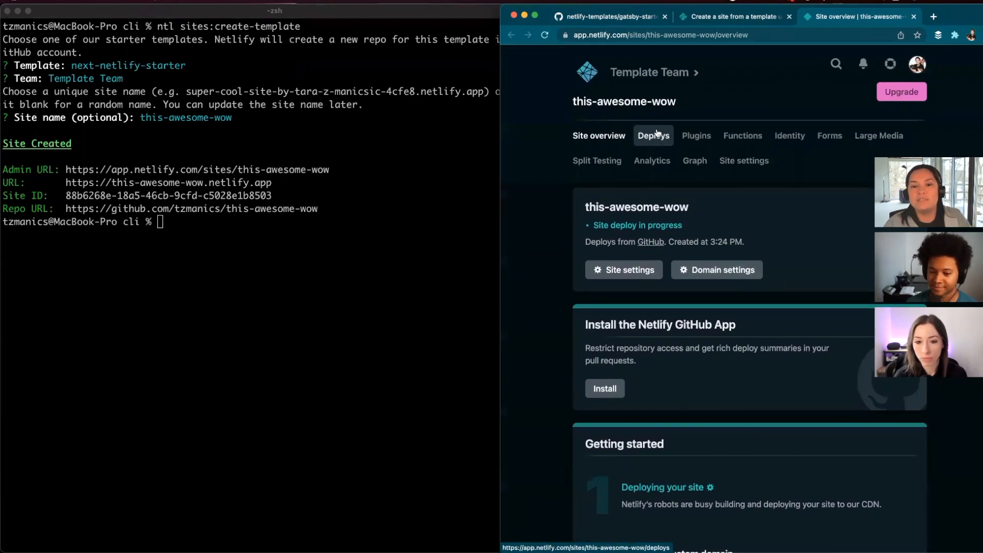
click(653, 135)
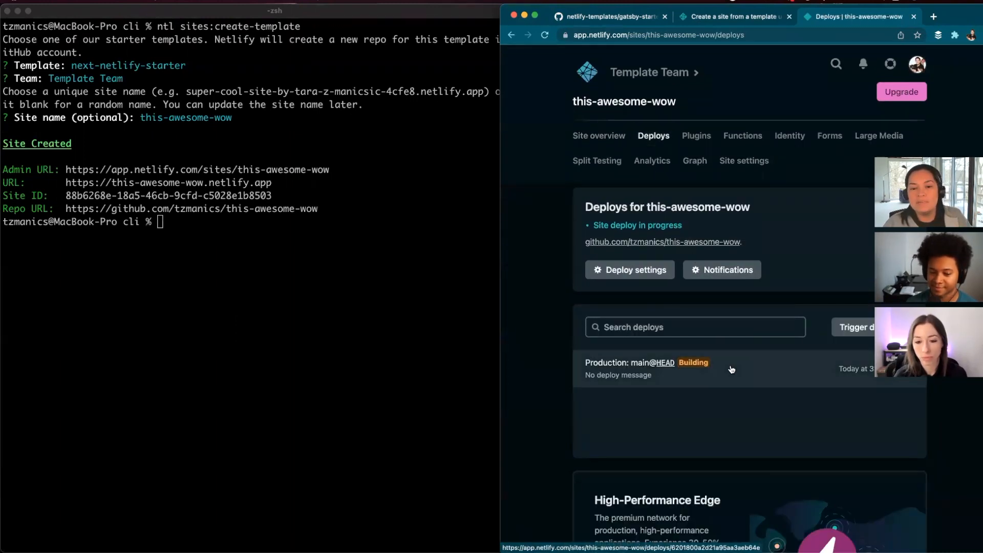
click(646, 369)
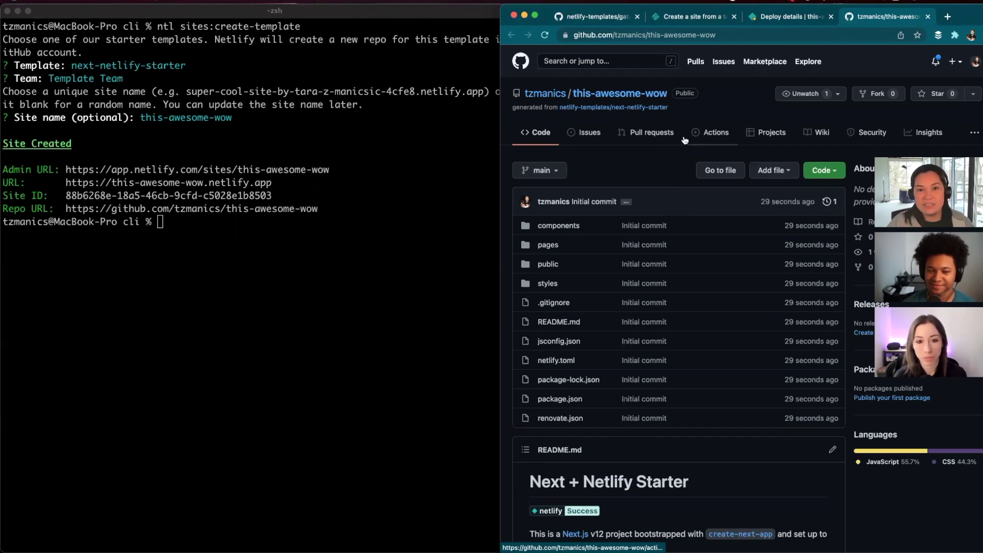
mouse_move(348, 274)
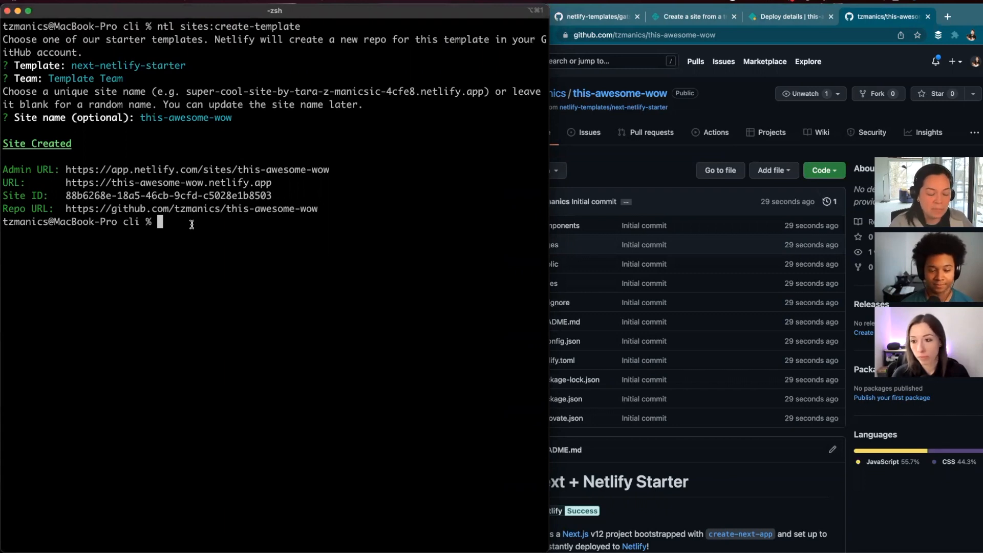
- Create another-awesome for Template Team from the gatsby-starter-netlify-cms repo URL with ntl sites:create-template -u
text(ntl sites:create-template)
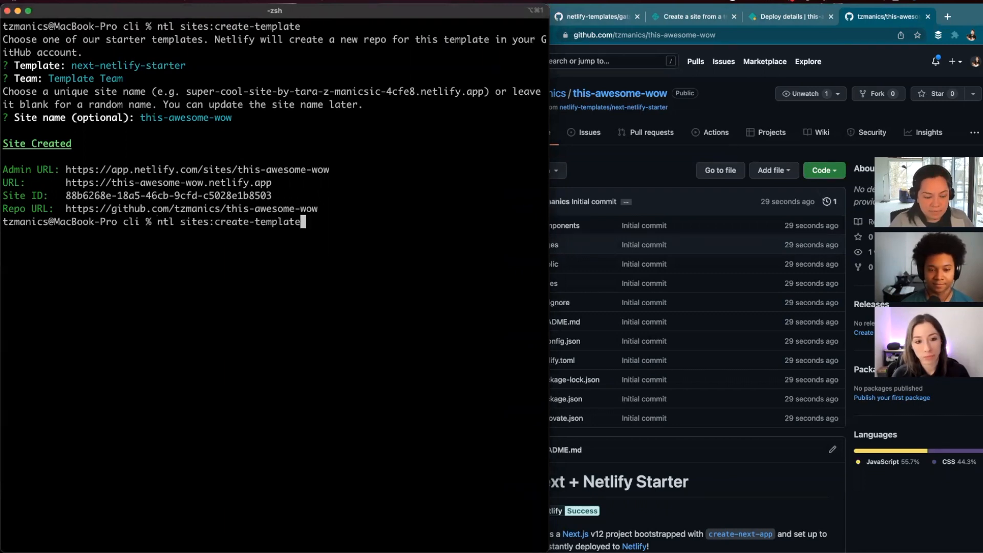
text(-u)
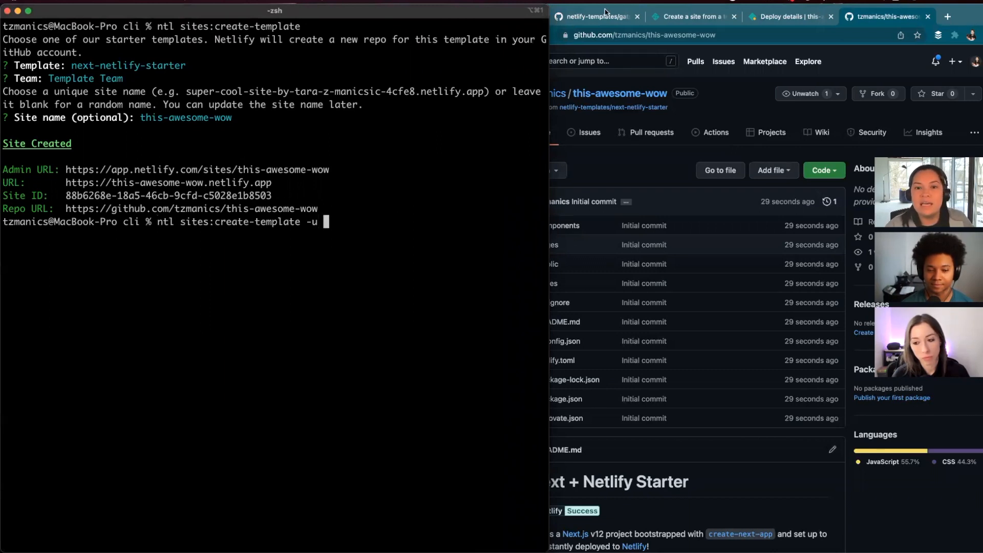
click(592, 16)
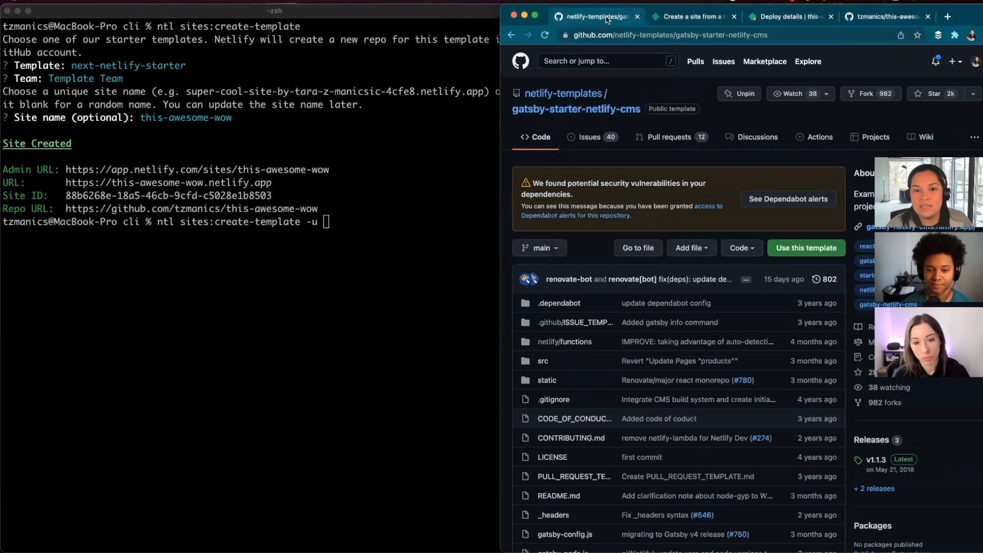
click(668, 34)
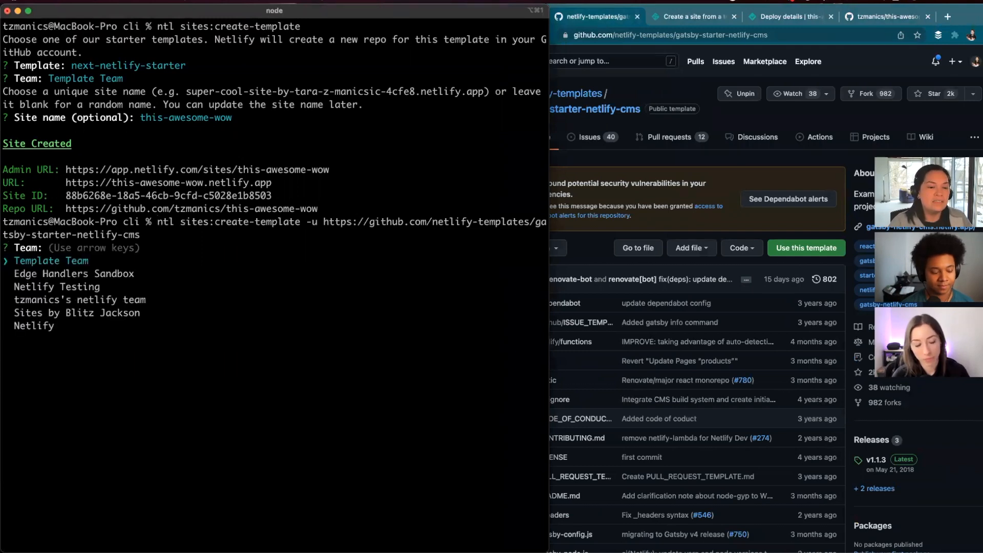
key(Return)
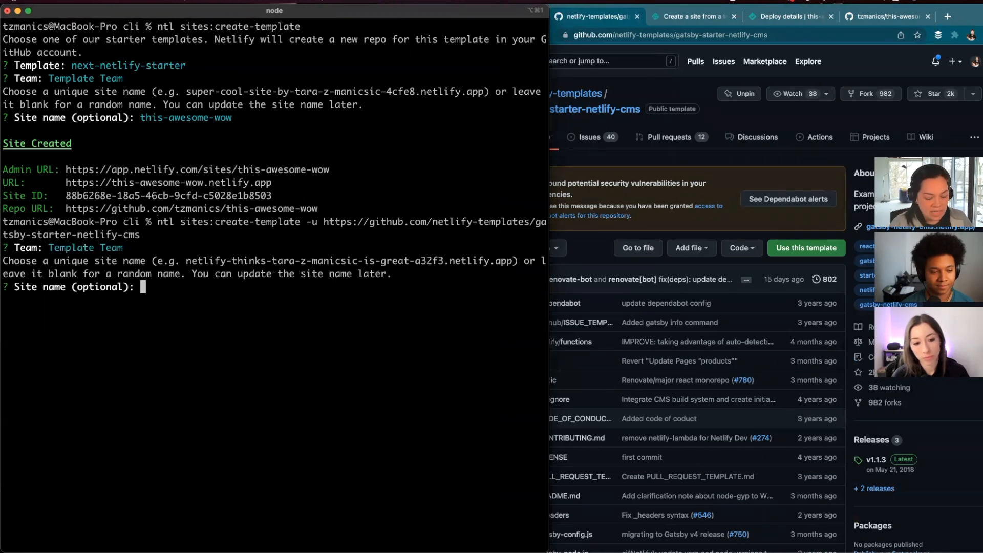
text(another-awesome)
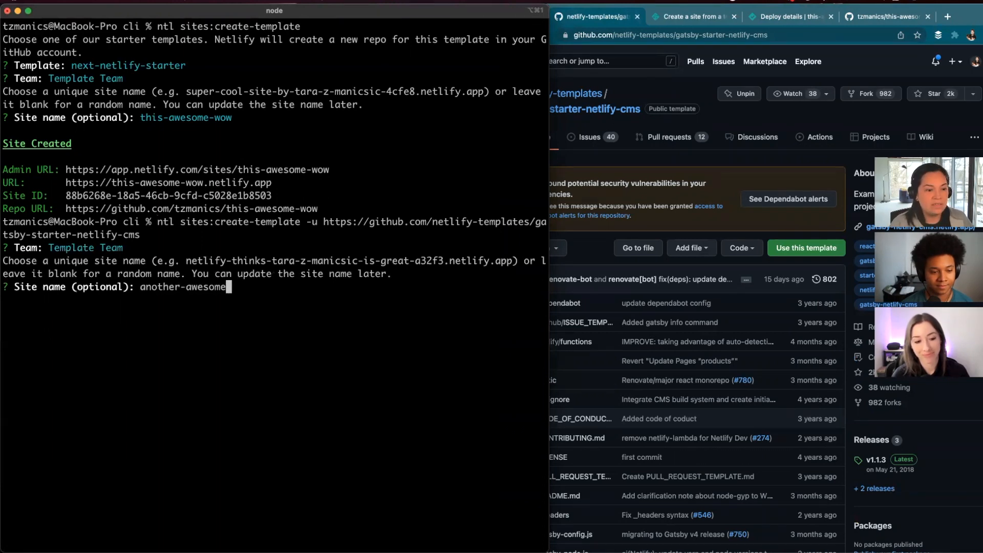
key(Return)
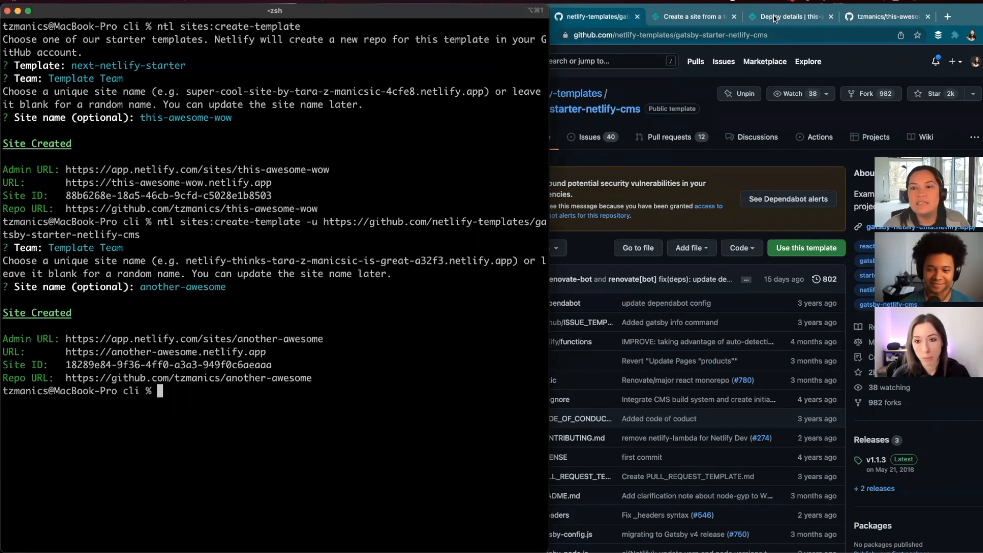
- Check the finished deploy log and open this-awesome-wow.netlify.app showing 'Welcome to my app!'
click(790, 17)
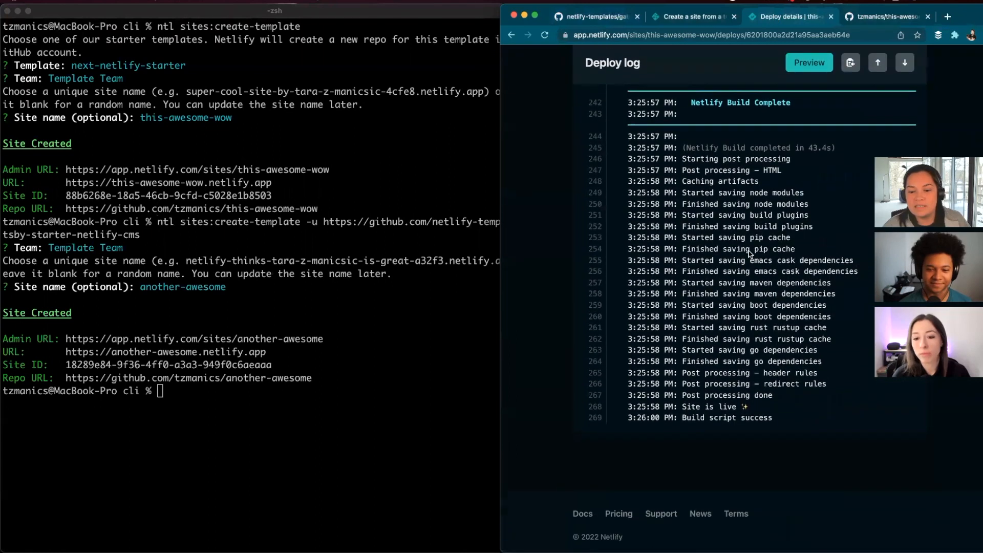
mouse_move(178, 338)
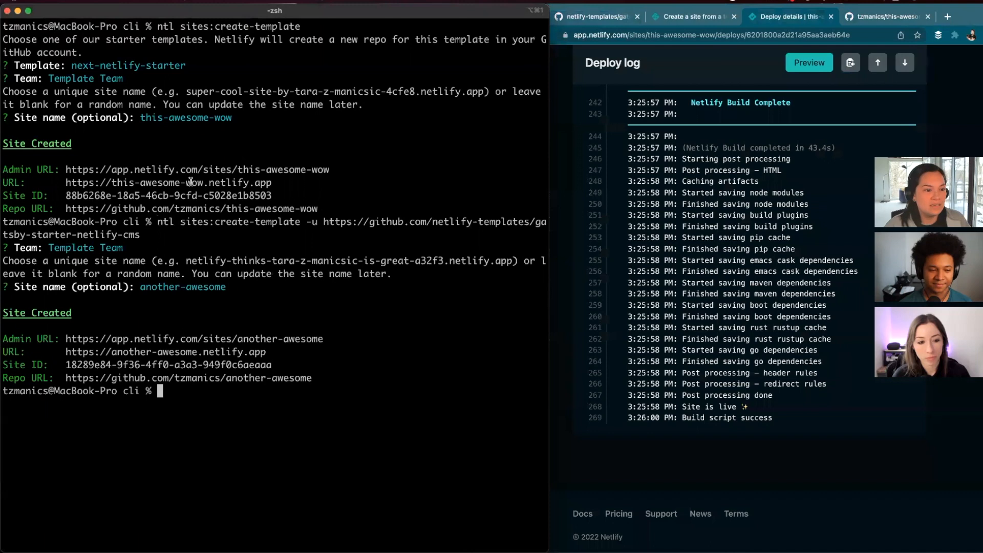
click(809, 62)
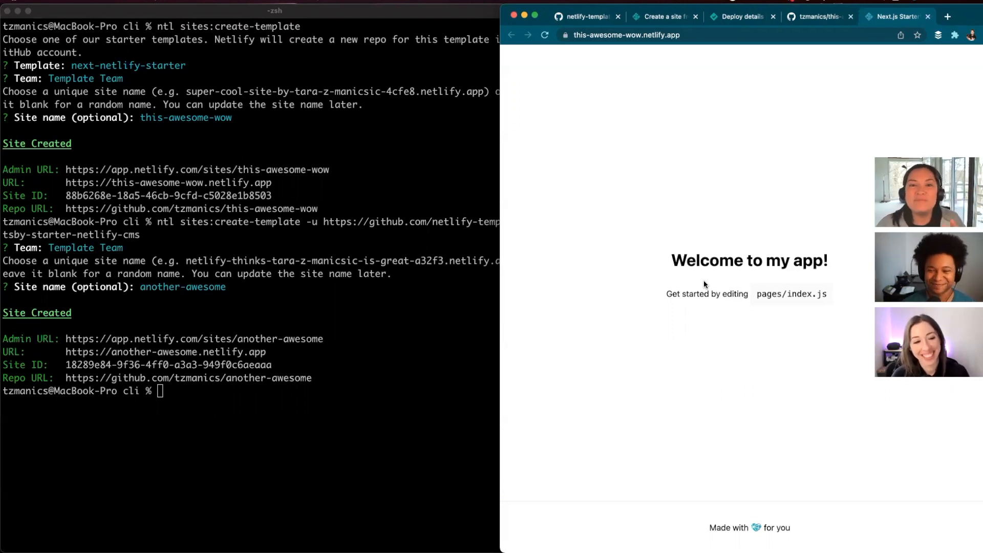
mouse_move(712, 229)
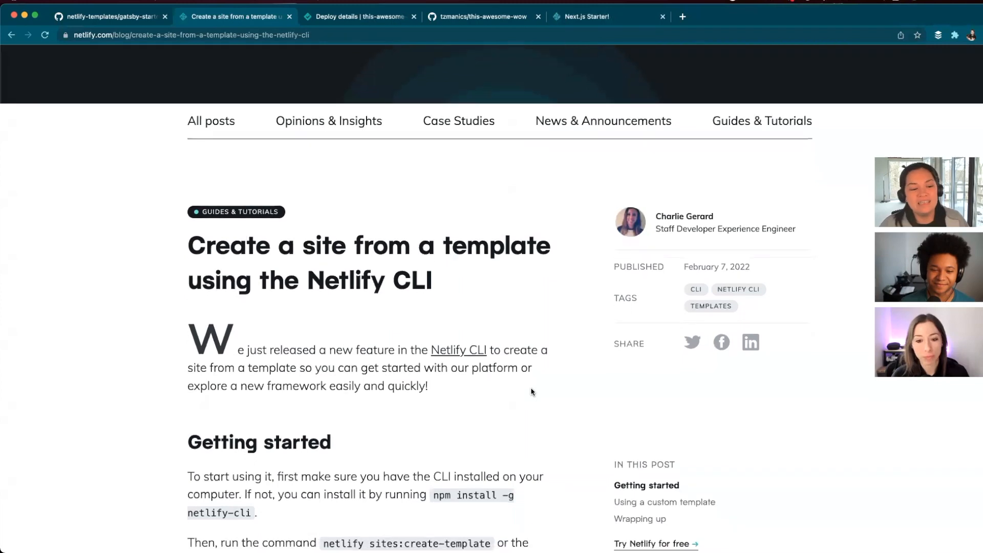
- Scroll to the top of the 'Create a site from a template' blog post
scroll(up, 3)
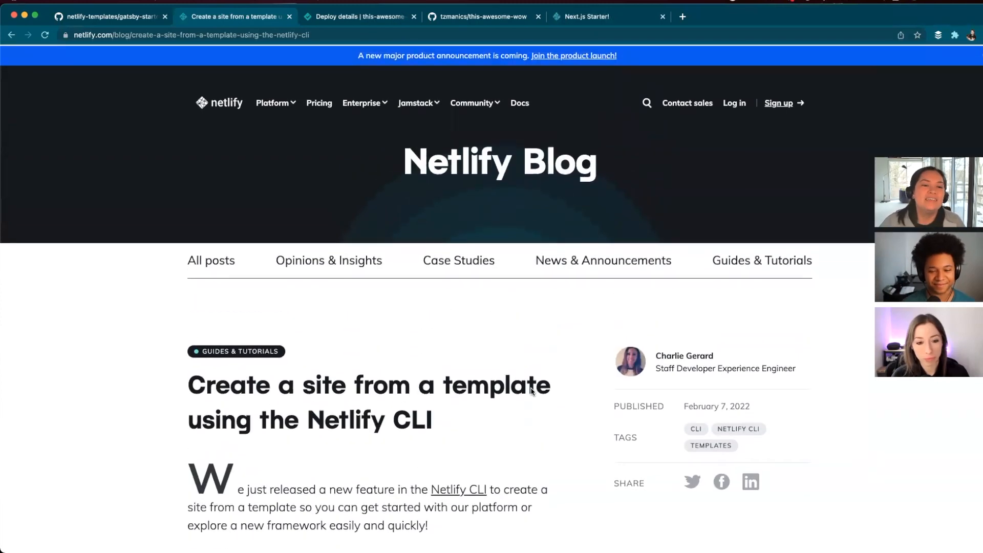